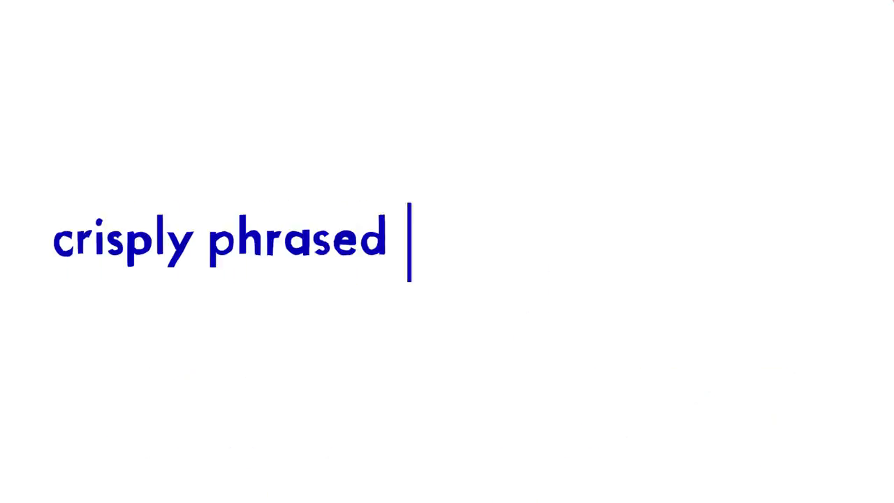
pyautogui.write('and clear sentences')
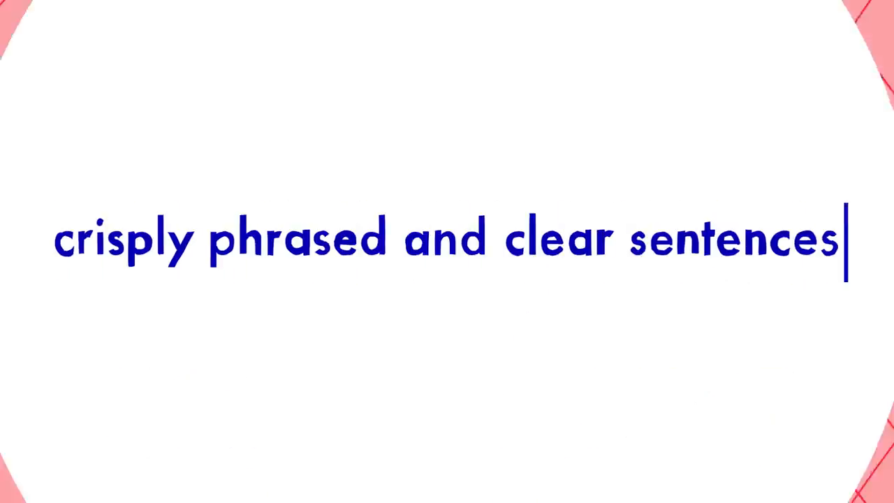